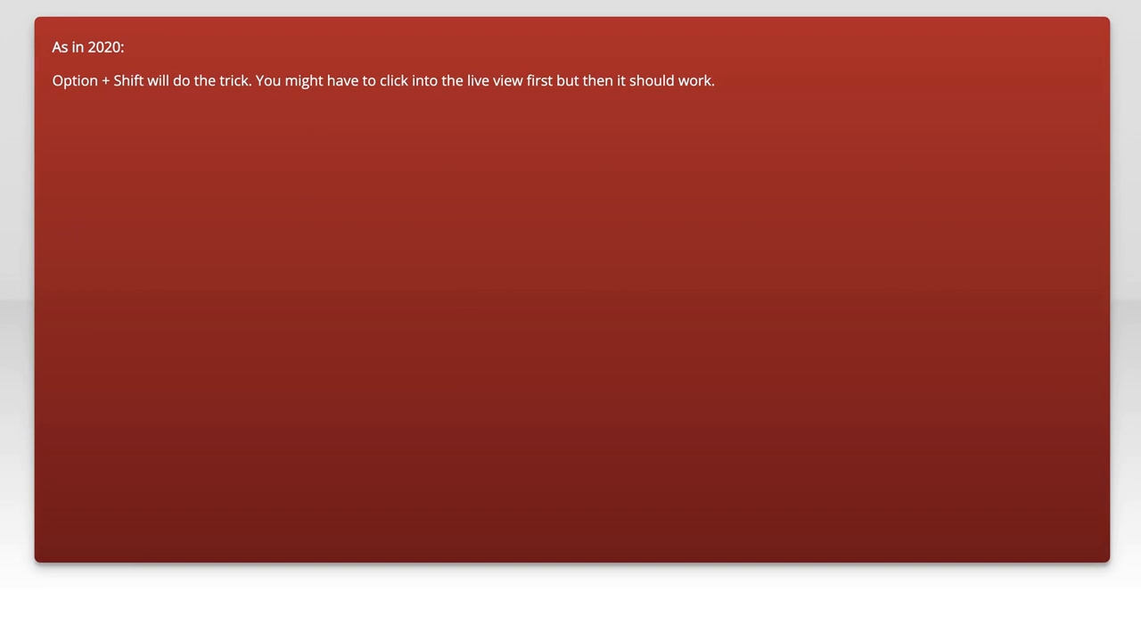
{"action": "scroll", "scroll_direction": "down", "scroll_amount": 3}
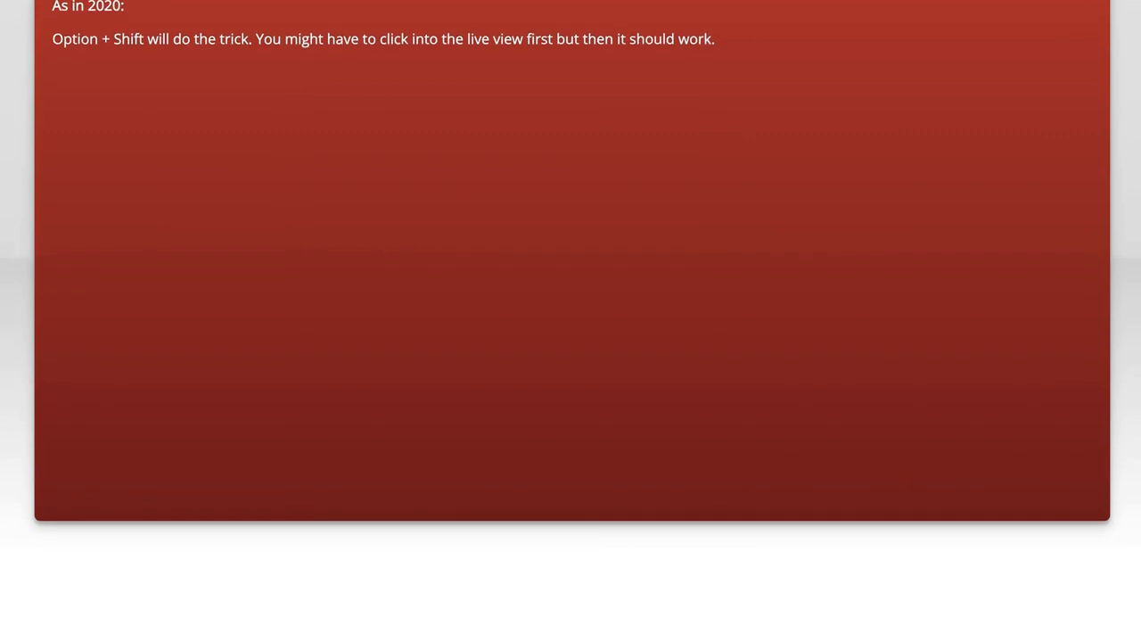